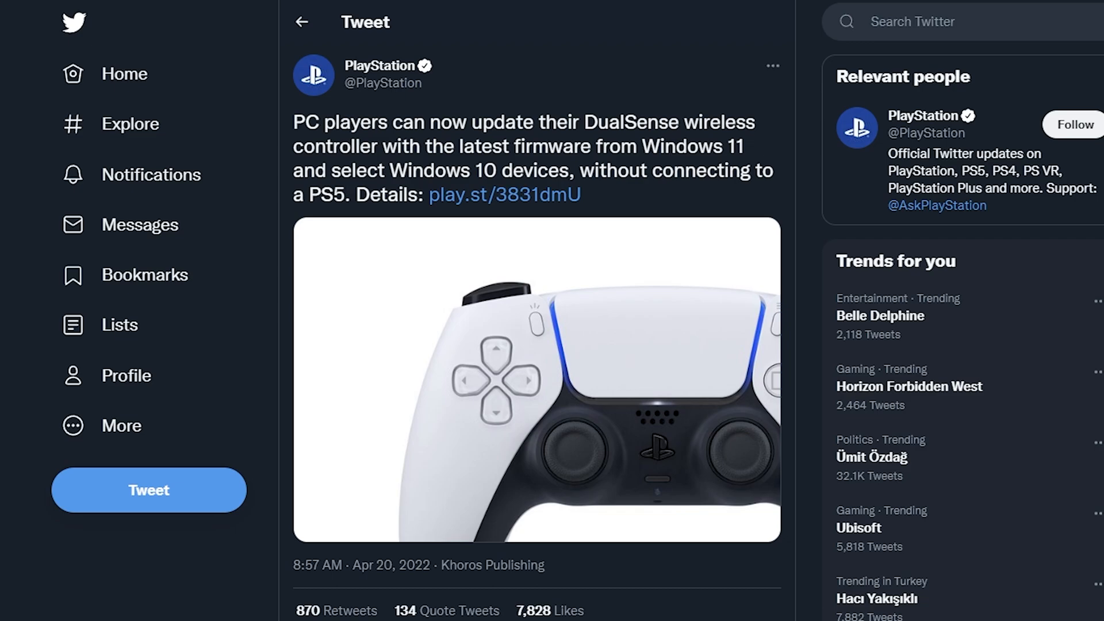
Step: Follow the tweet's play.st firmware link, then run FWupdaterInstaller.exe from the Downloads folder
left_click(504, 195)
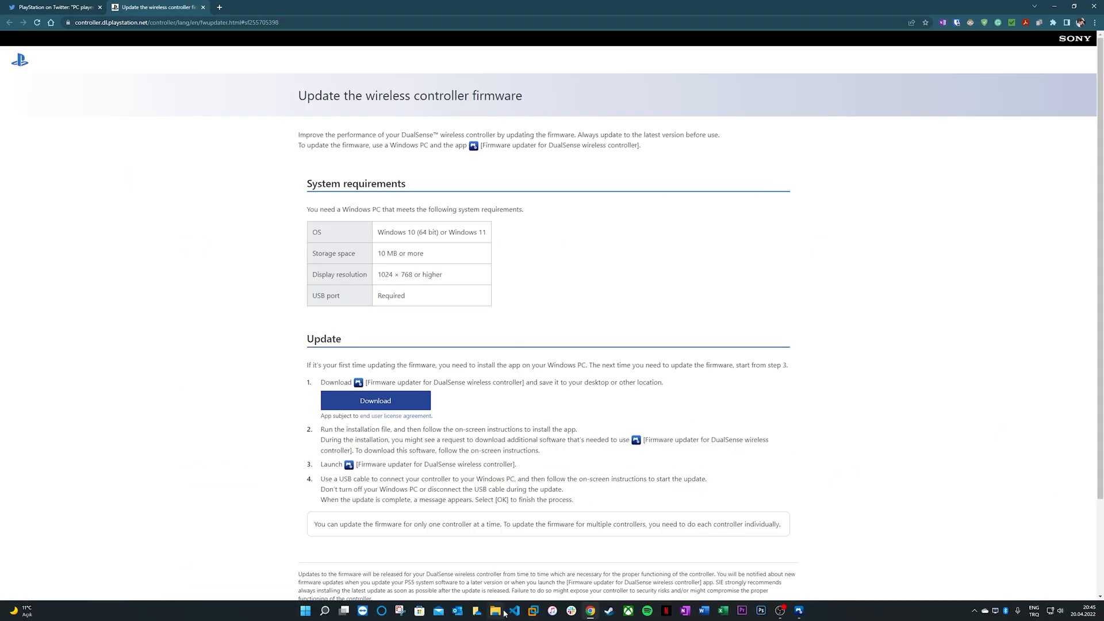
left_click(495, 615)
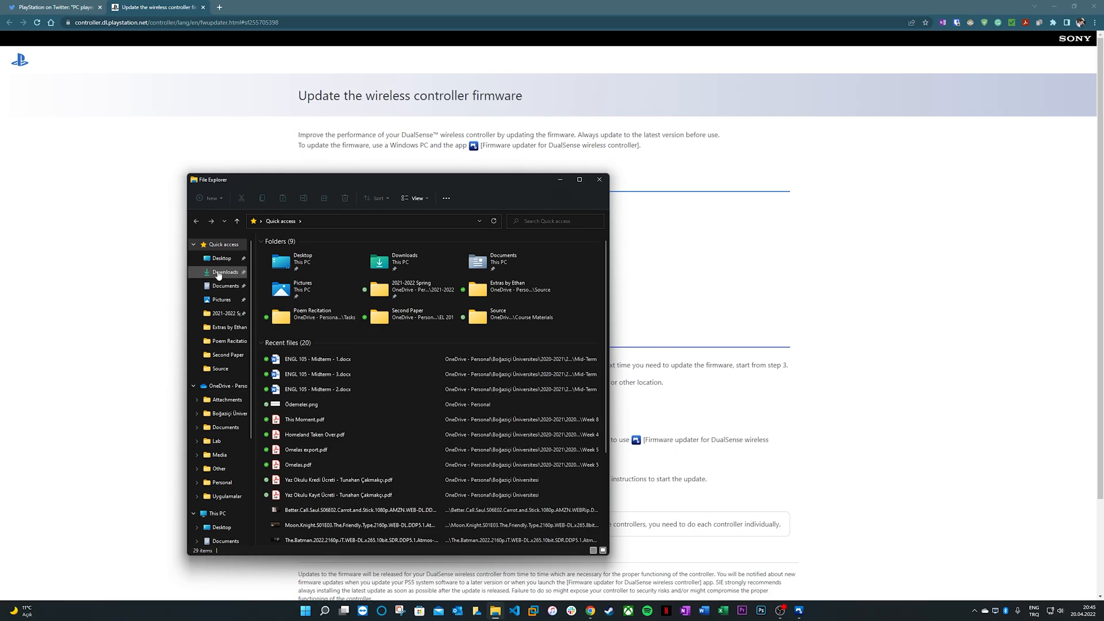
left_click(224, 272)
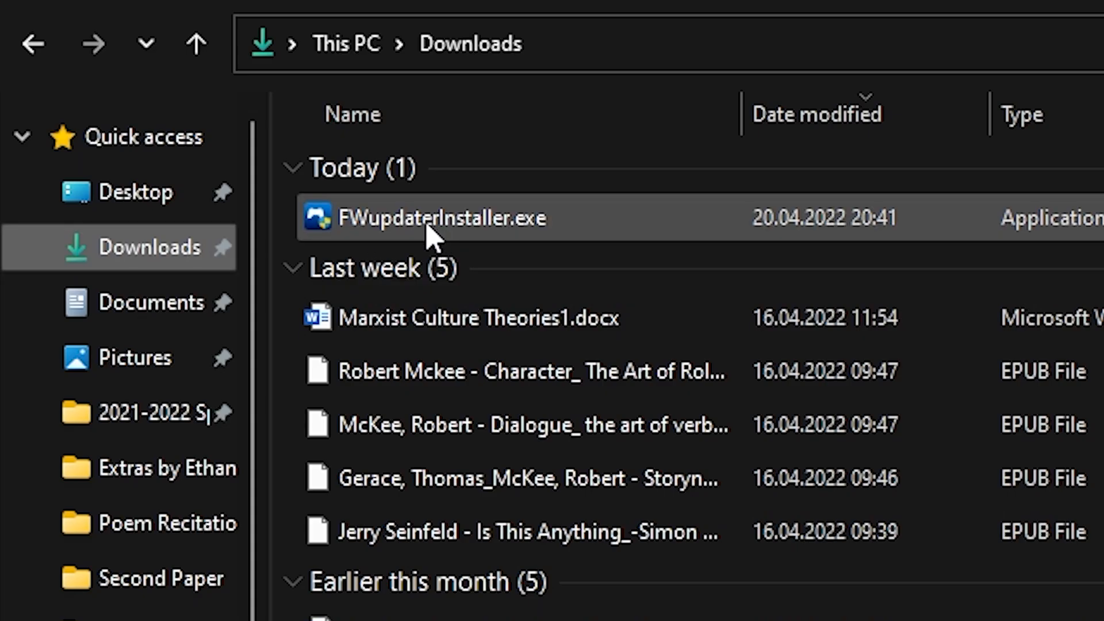
double_click(431, 218)
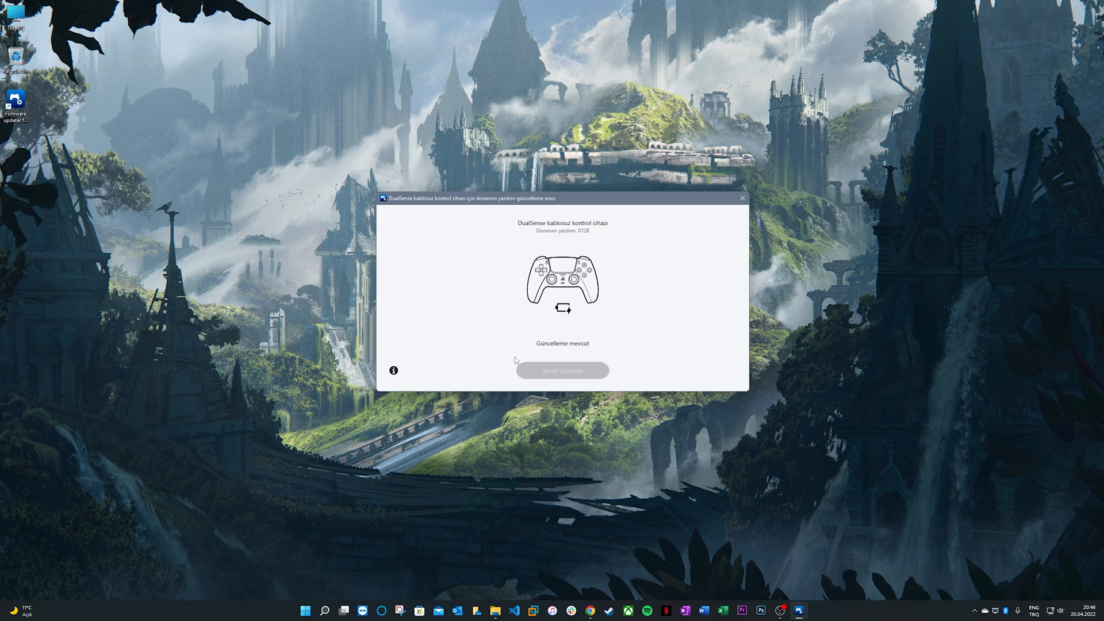
mouse_move(564, 381)
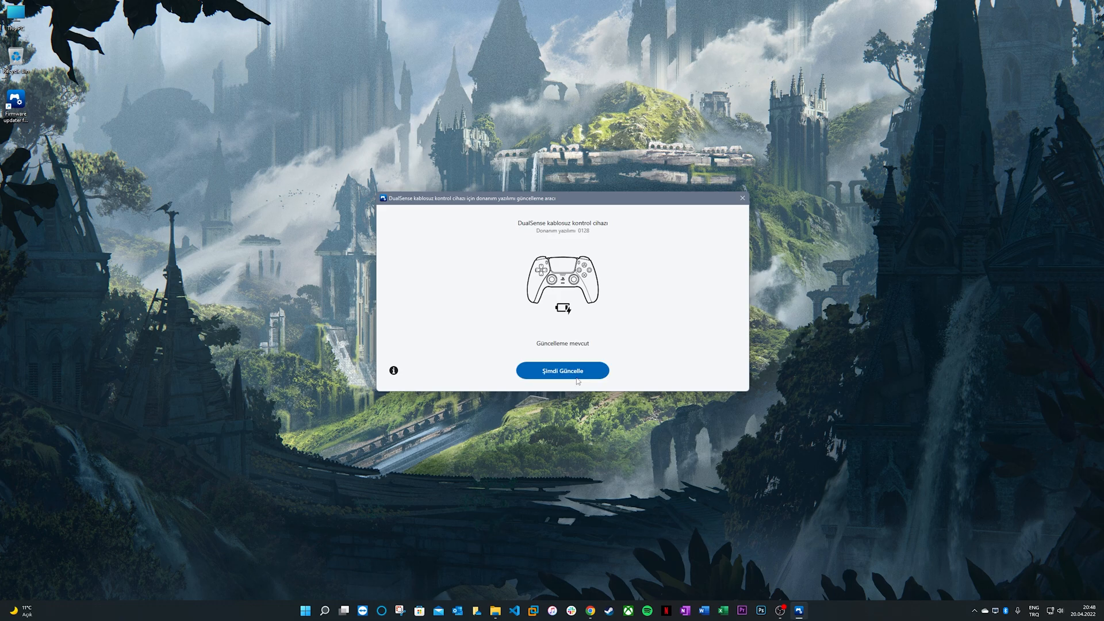
Step: Start the controller firmware update with Şimdi Güncelle so installation progress begins
left_click(562, 370)
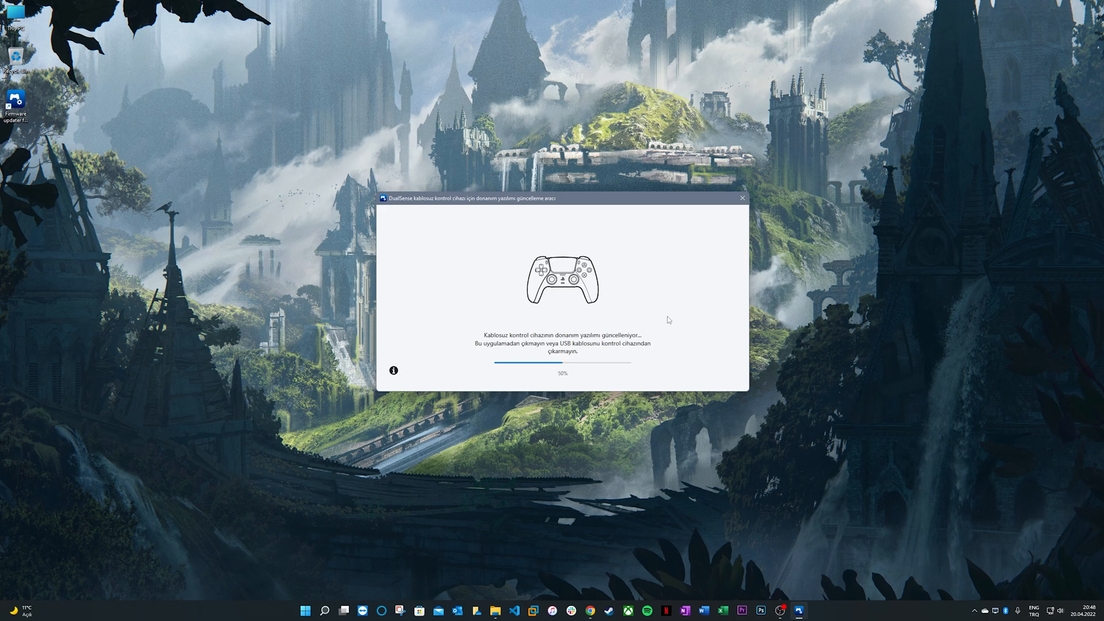